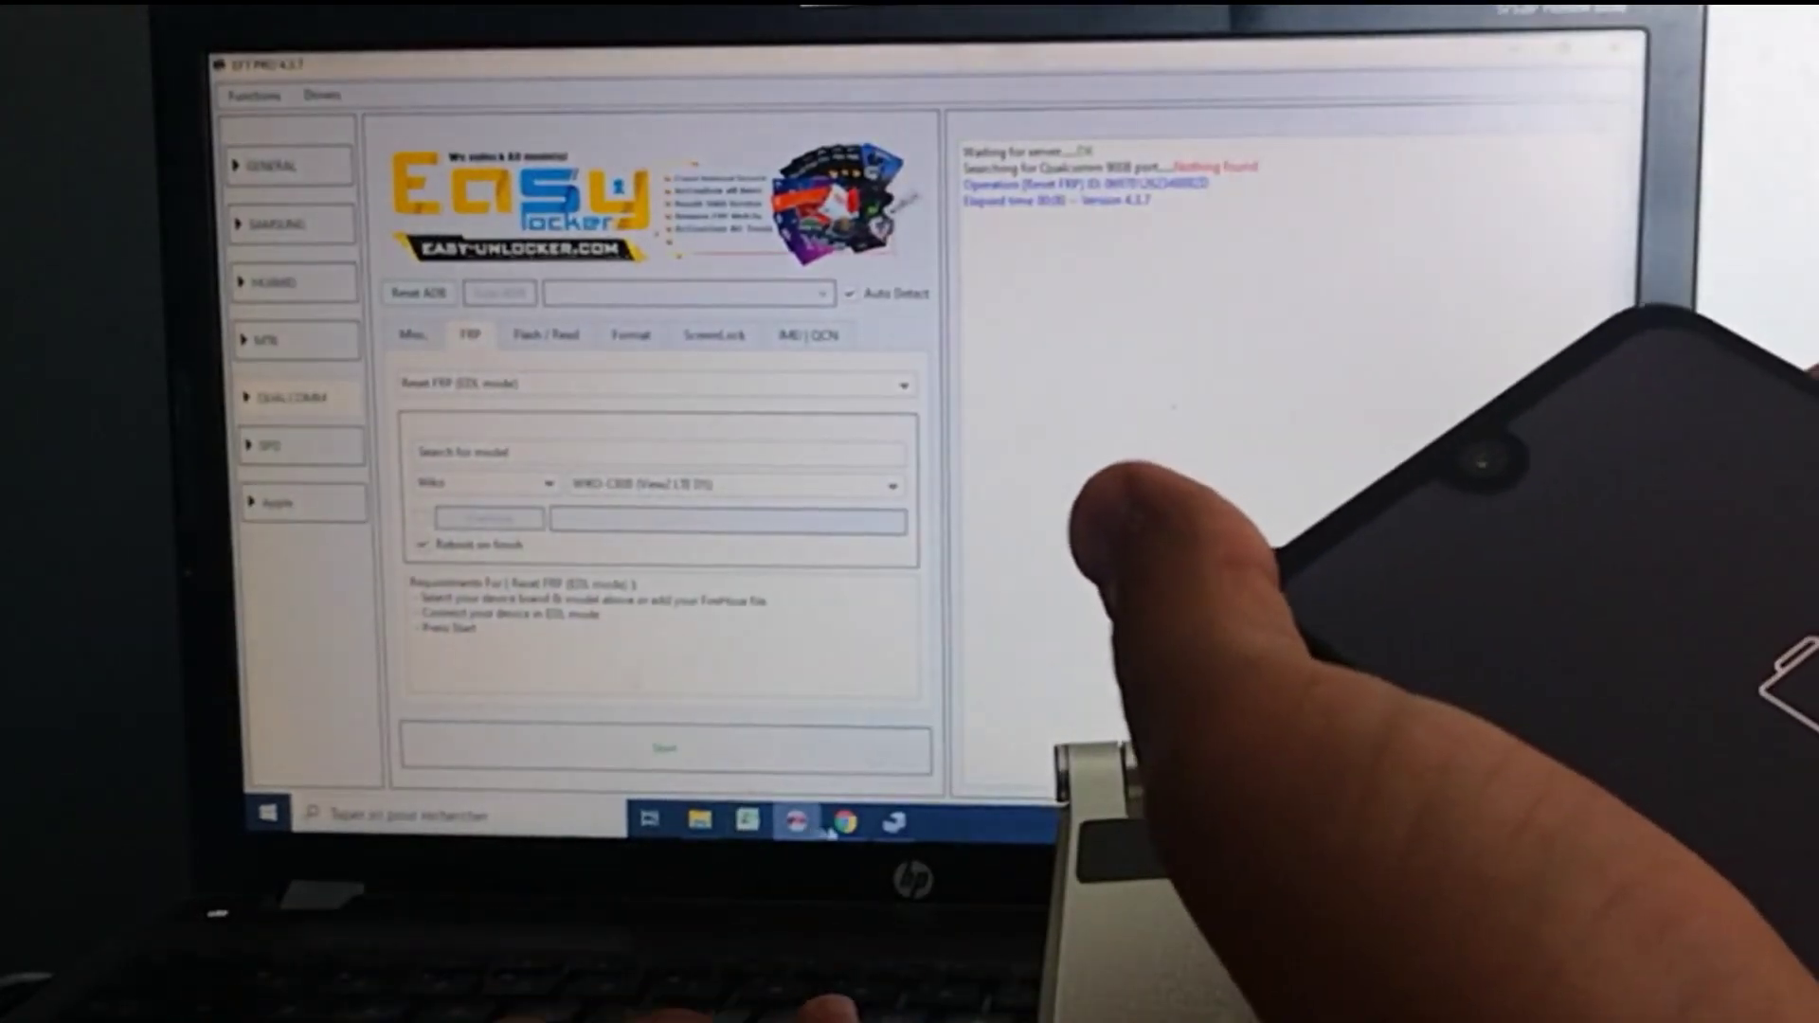
# - Inspect Device Manager's Ports (COM & LPT) list for the phone's 9008 EDL port
pyautogui.click(890, 826)
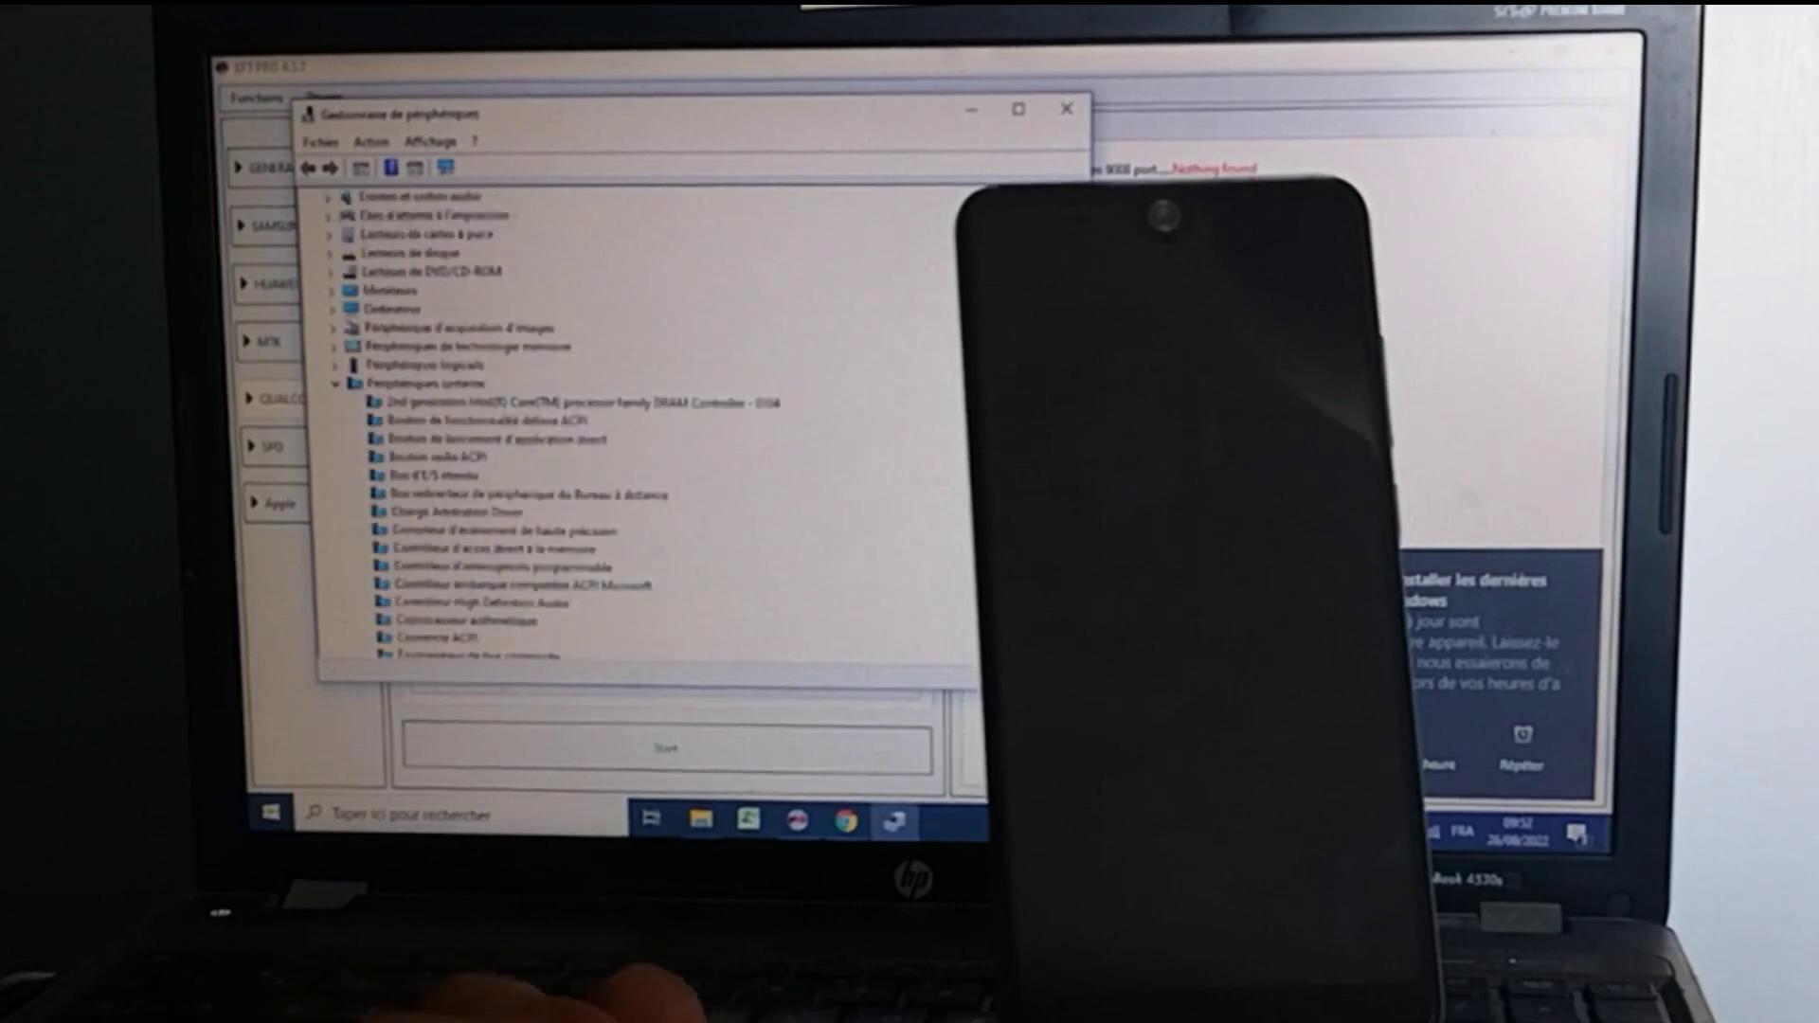
pyautogui.scroll(-3)
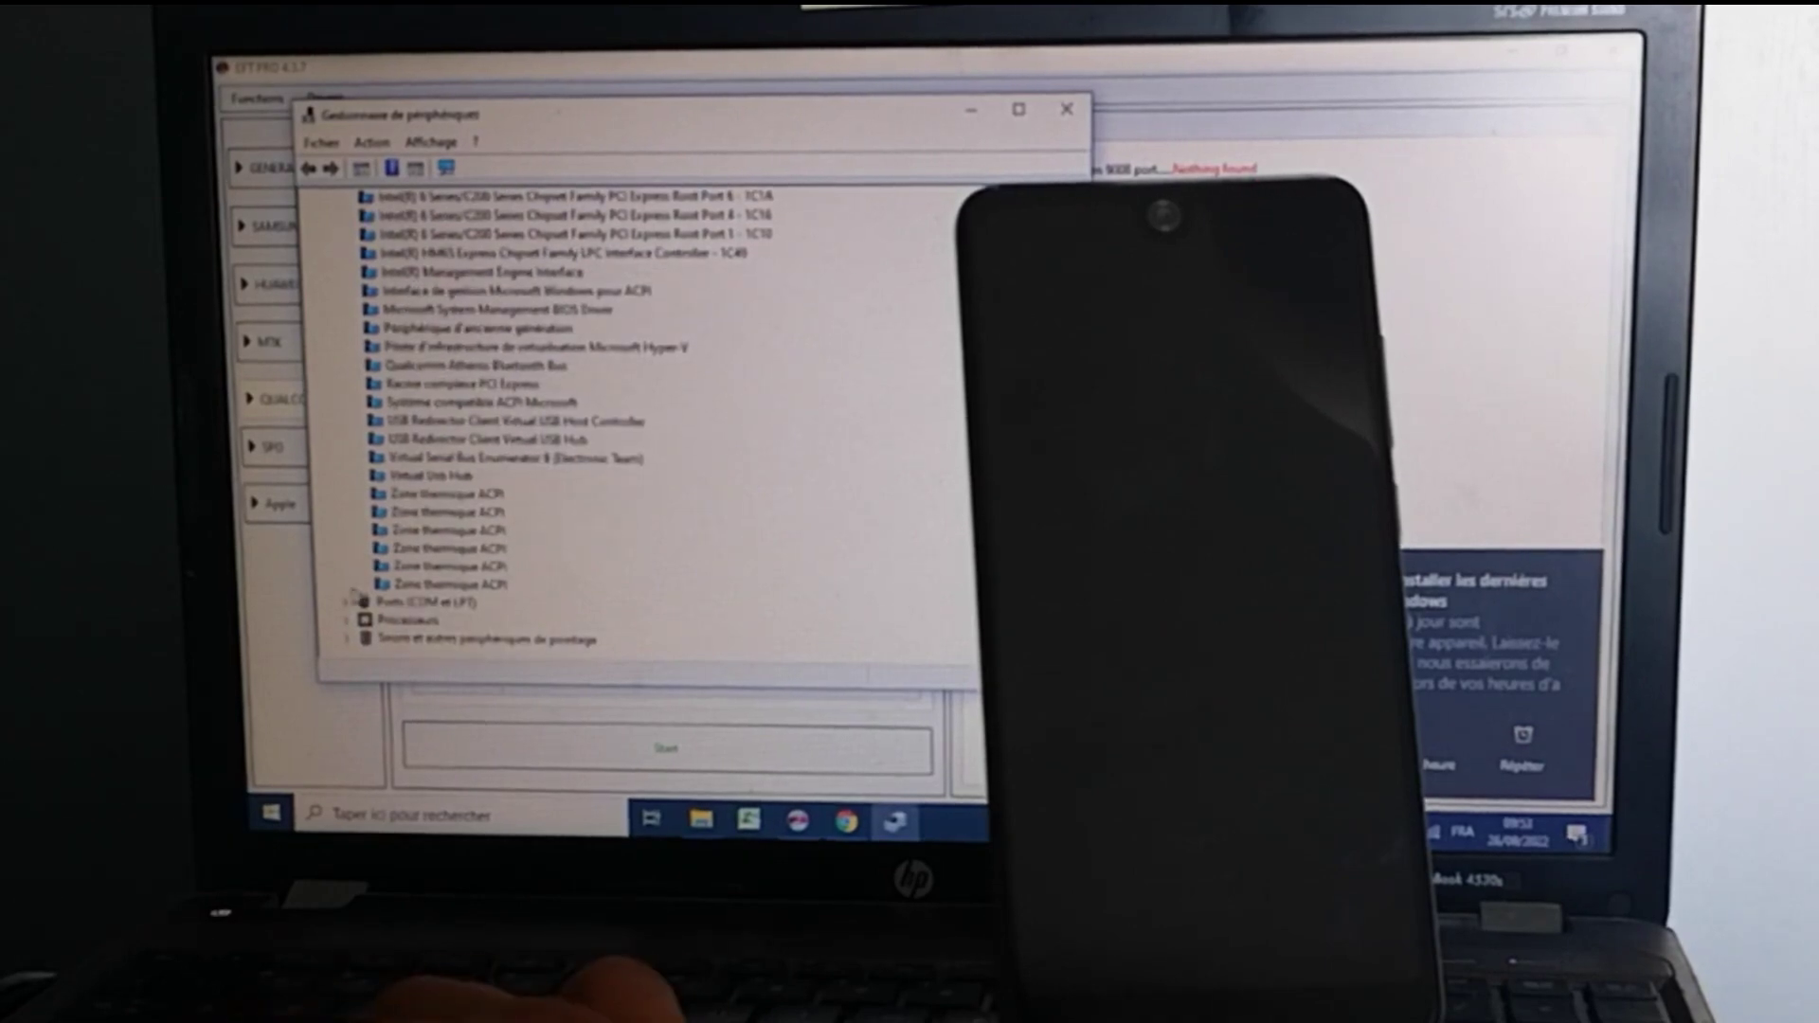
pyautogui.click(352, 602)
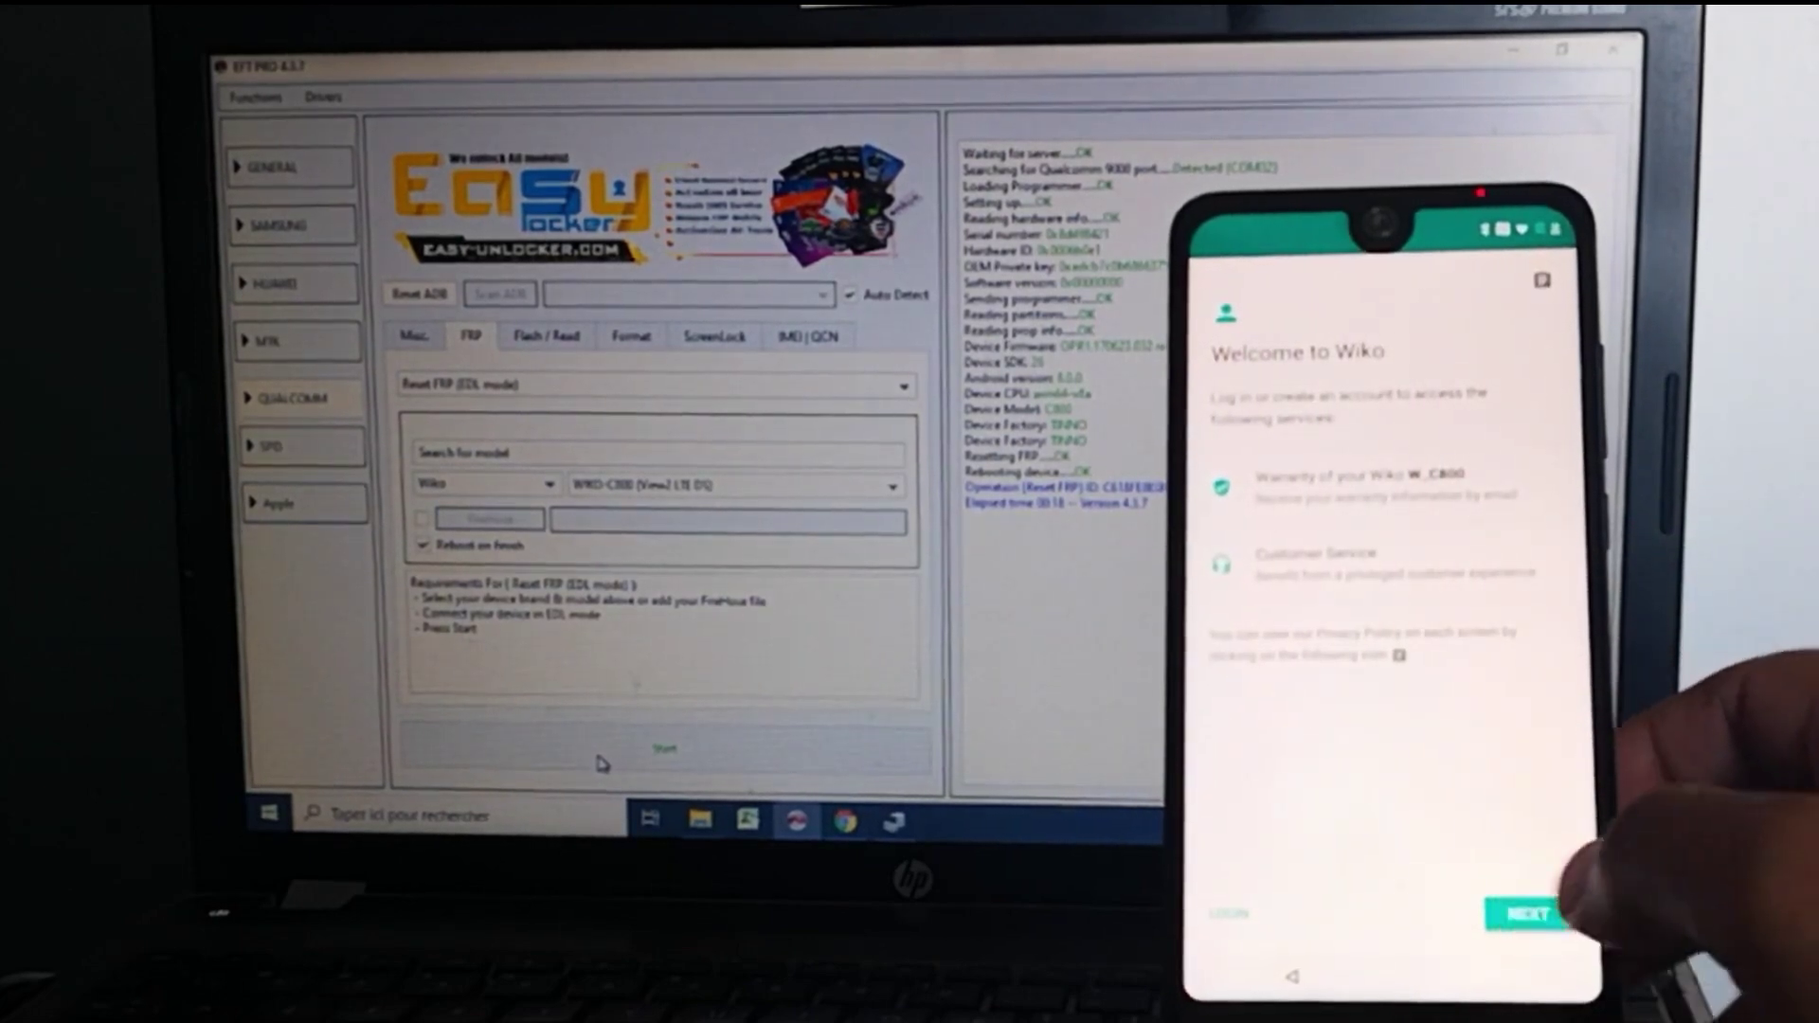
# - Advance the phone from the Welcome to Wiko screen to the Civility page
pyautogui.click(1527, 916)
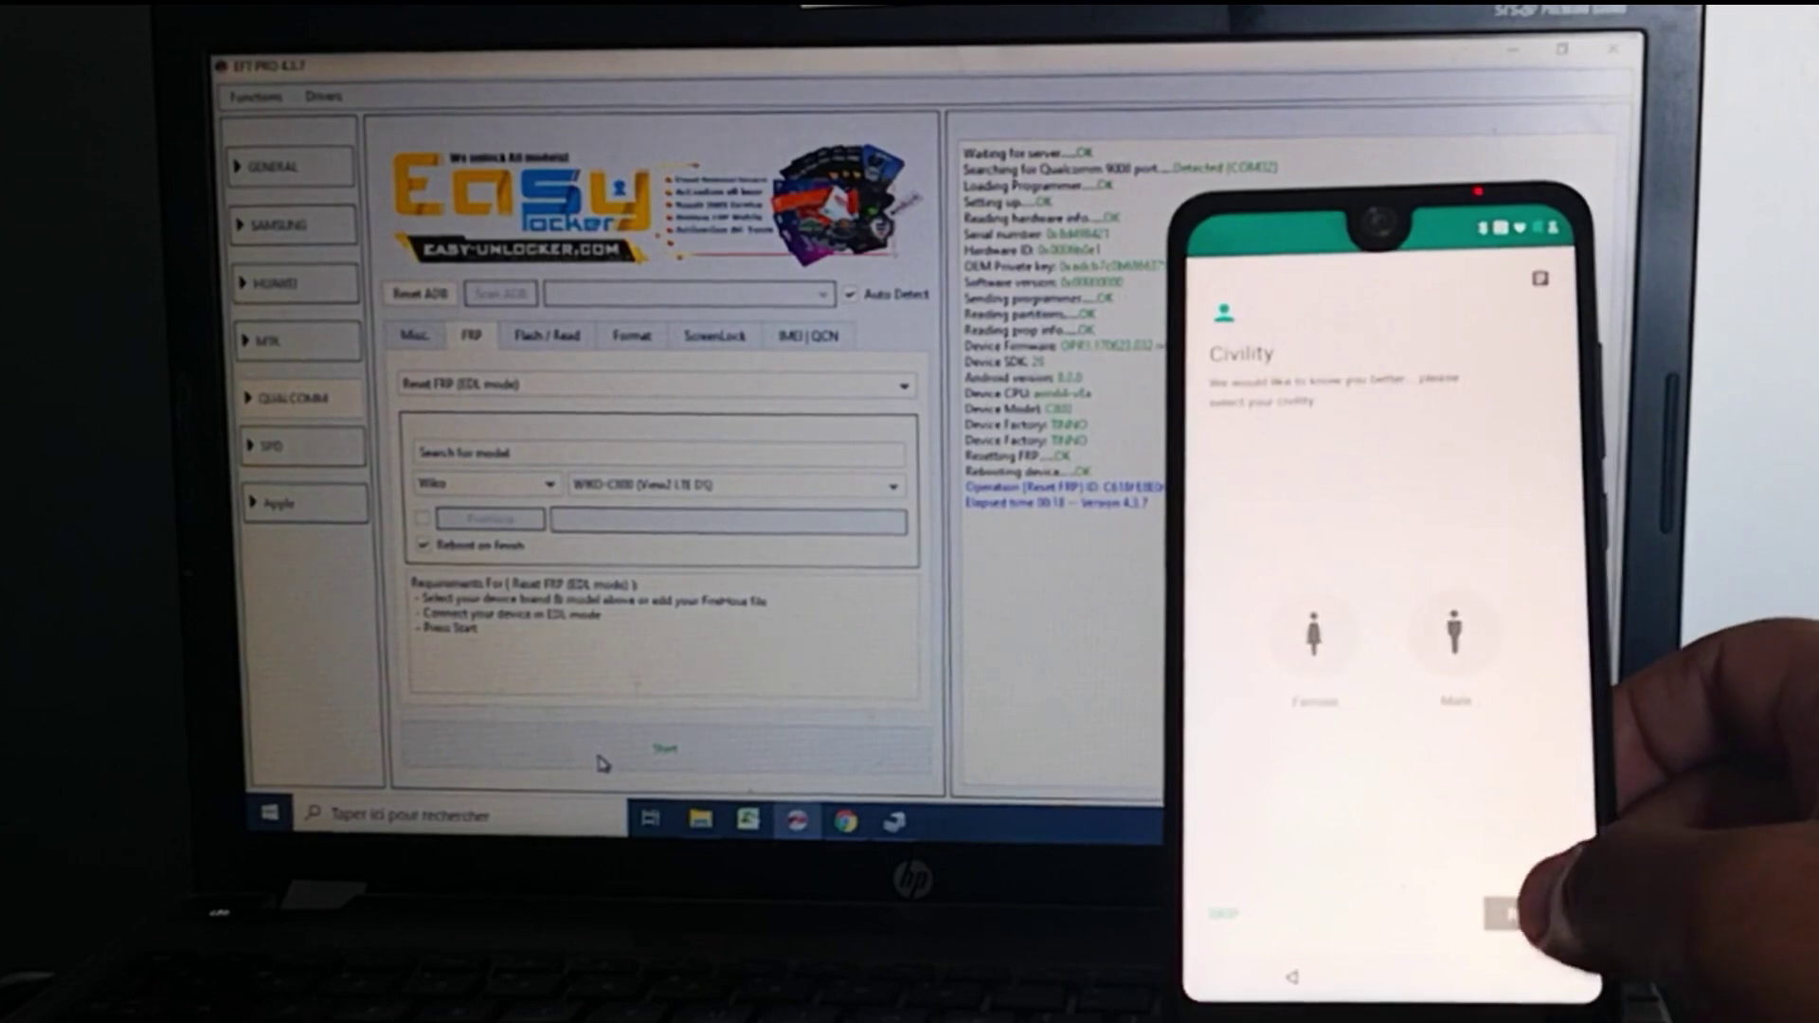